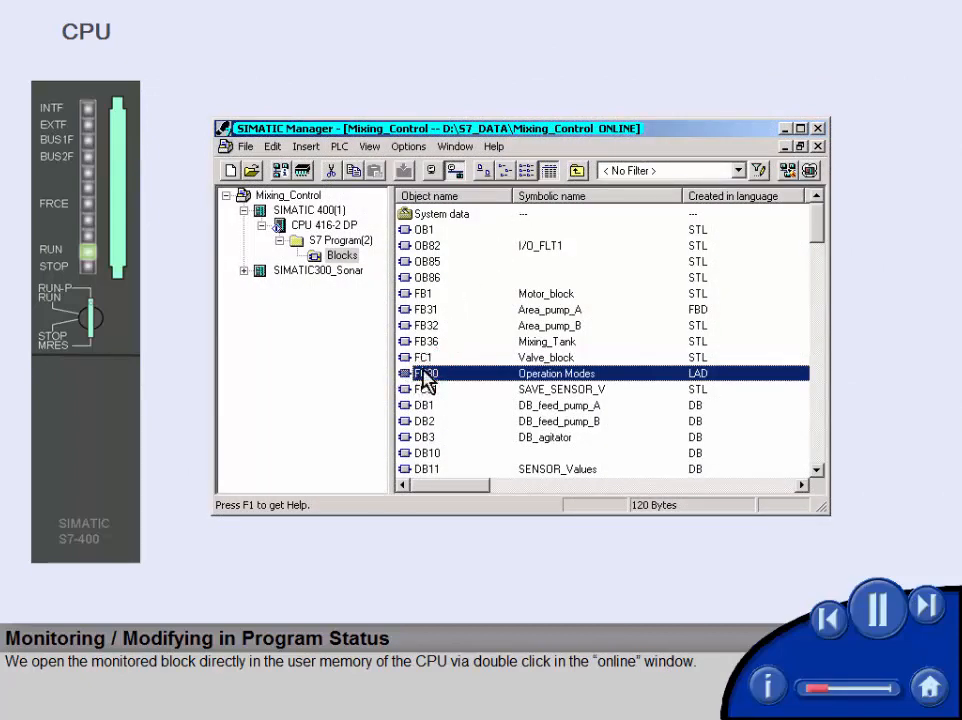
Open block FC30 (Operation Modes) from the online CPU's Blocks folder in the LAD/STL/FBD editor.
double_click(426, 373)
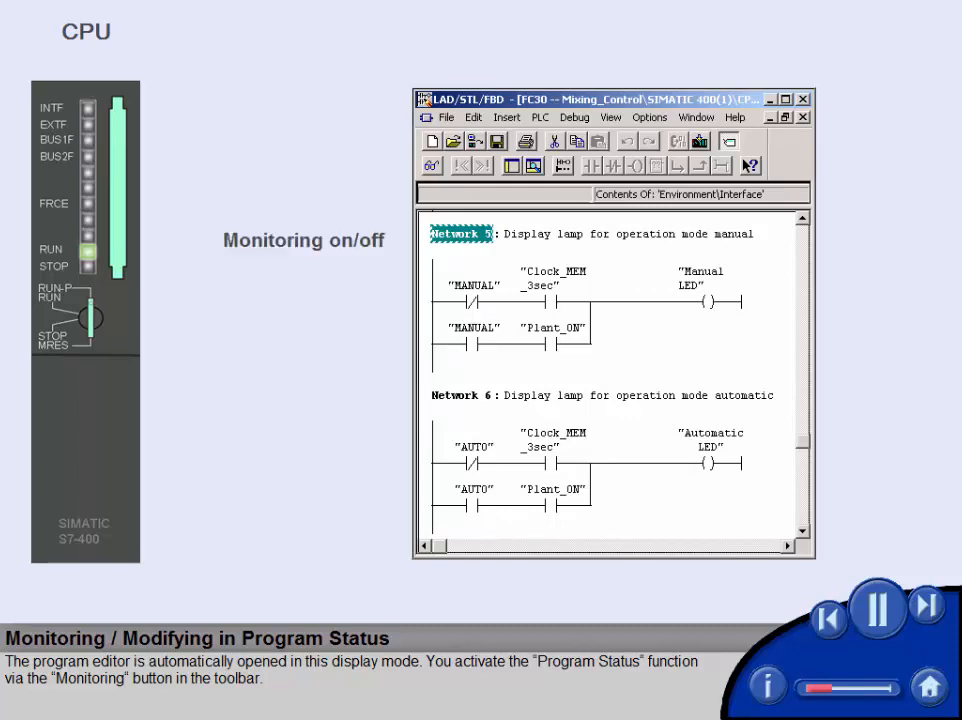
Activate Program Status monitoring so FC30's ladder networks show live green signal flow.
left_click(431, 166)
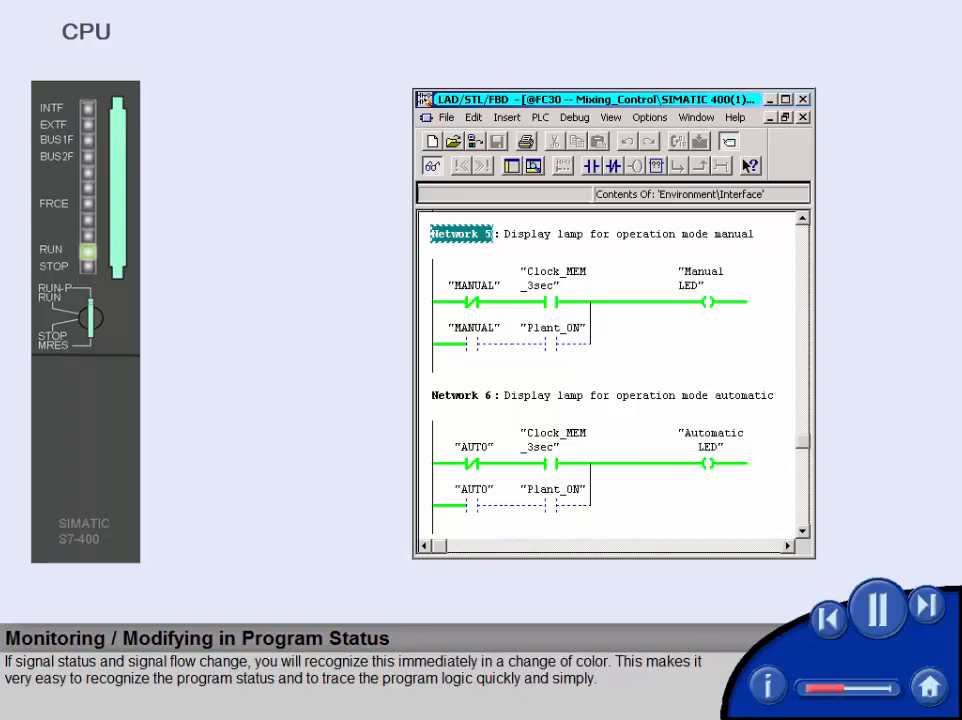
In Network 3, modify Feed_pump_A_stop and FP_K2_AUTO operands so FP_K2_AUTO passes signal.
left_click(925, 607)
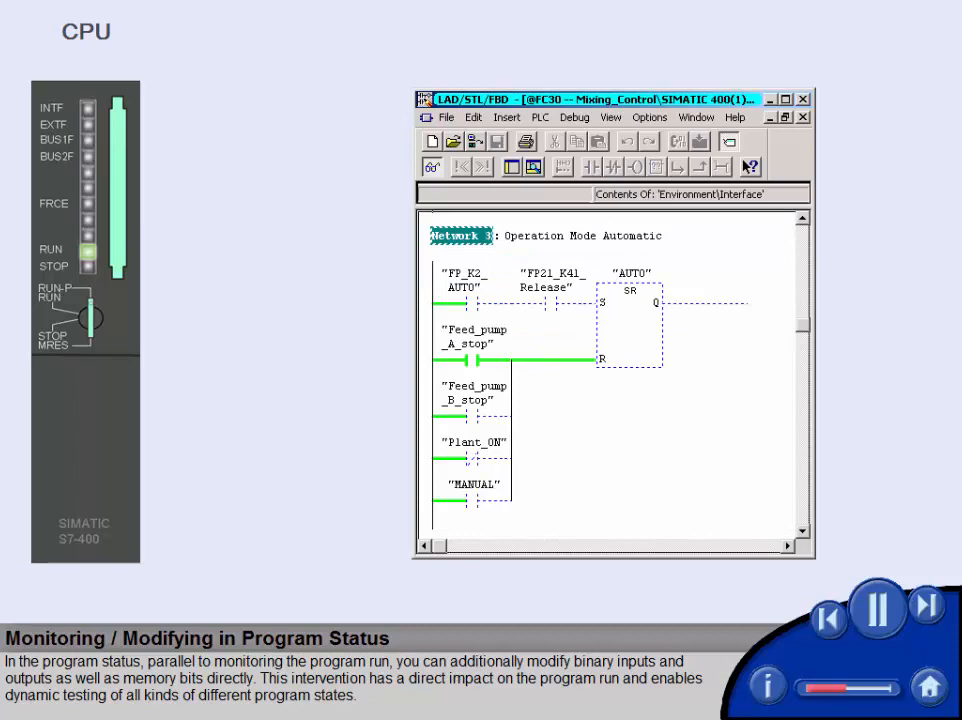
right_click(465, 357)
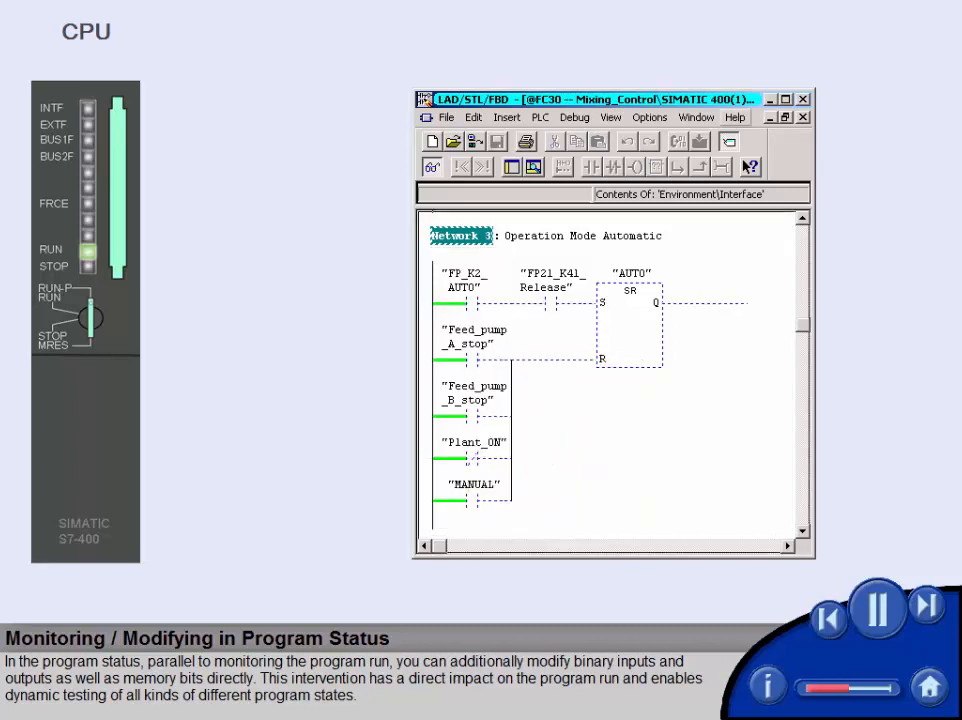
right_click(455, 300)
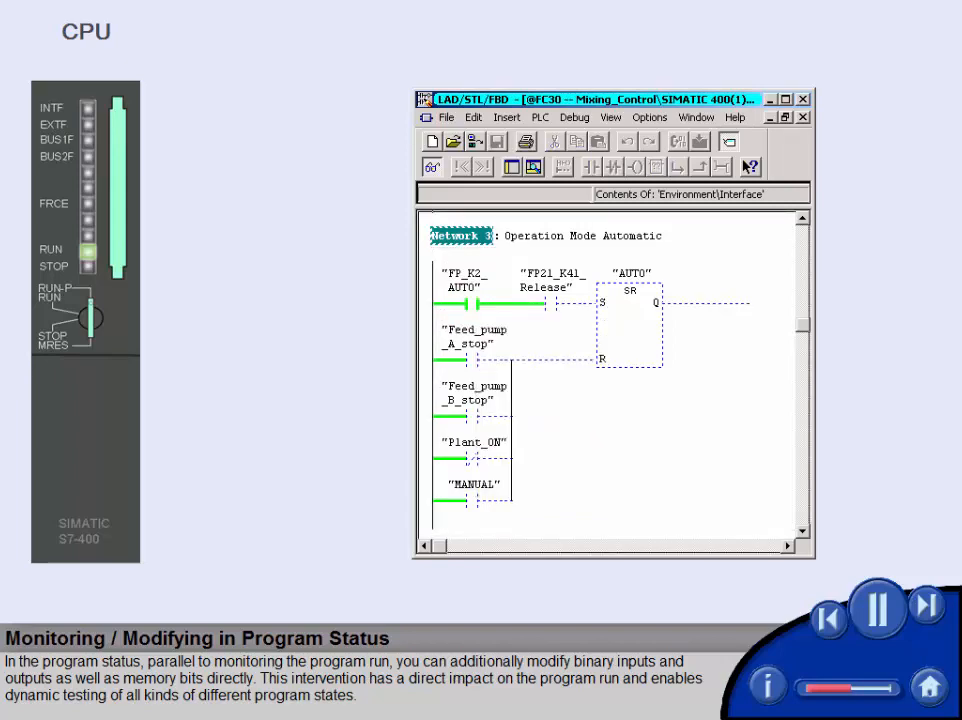
right_click(553, 303)
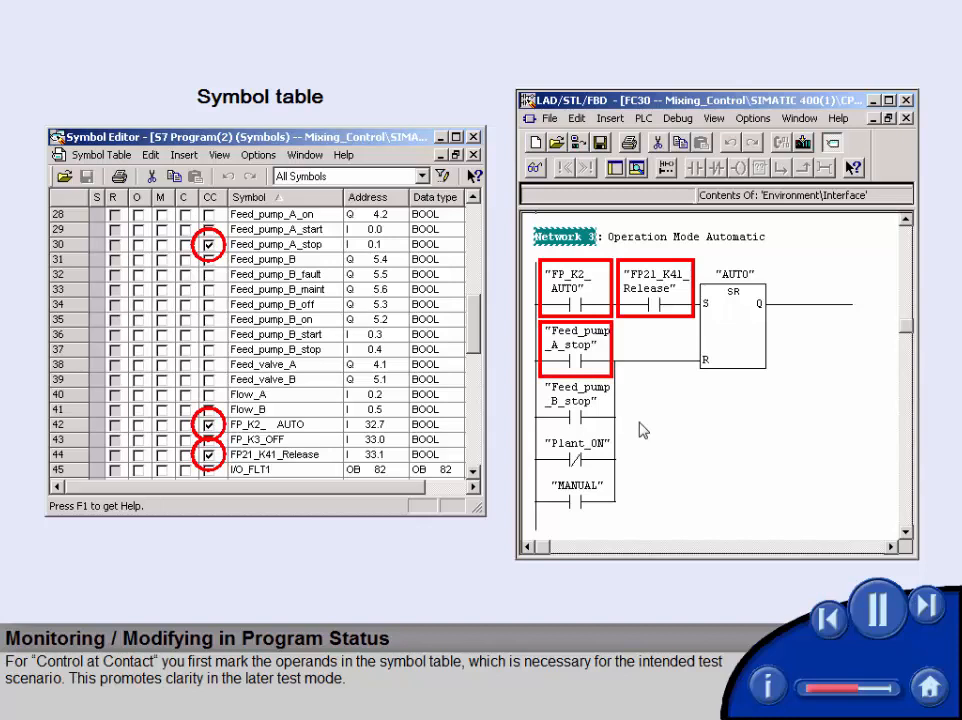
Switch on the Debug > Control at Contact test option for the marked symbol-table operands.
left_click(678, 118)
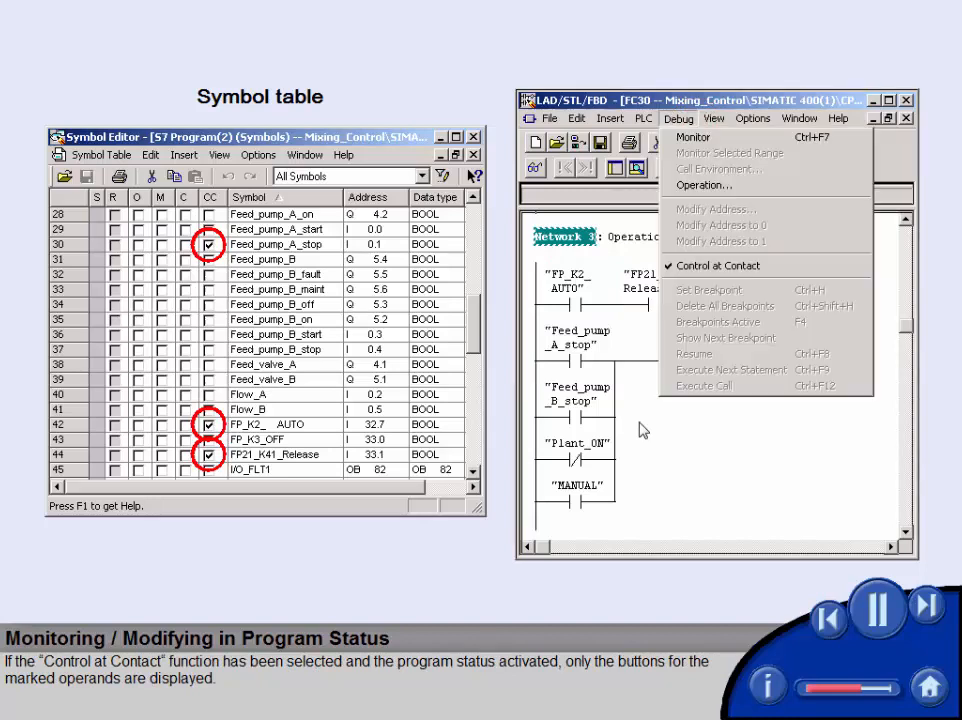
mouse_move(718, 265)
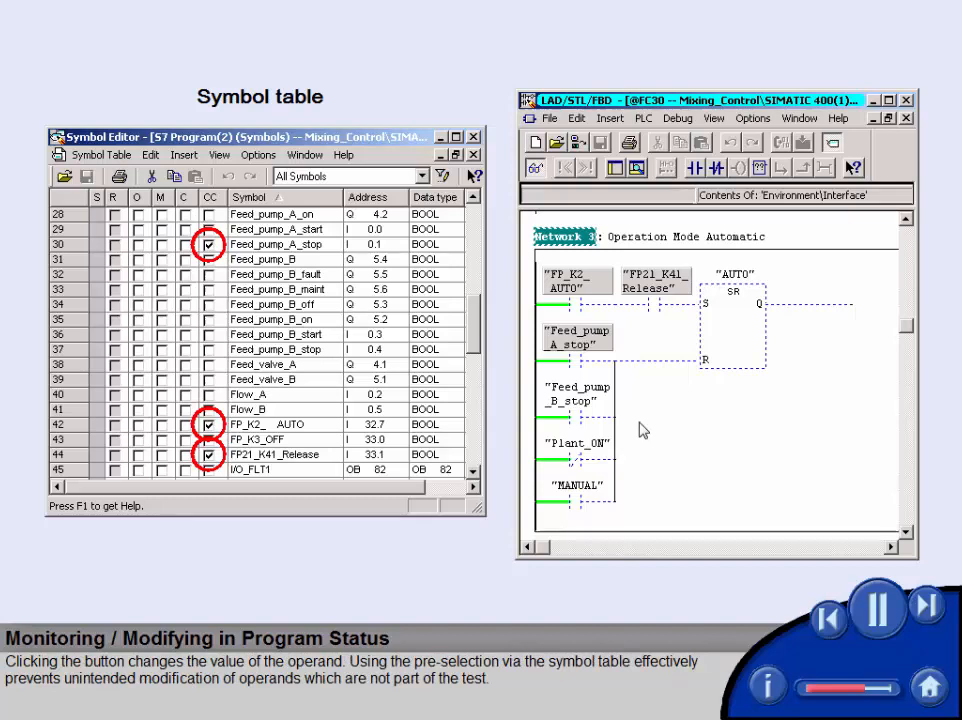
left_click(577, 277)
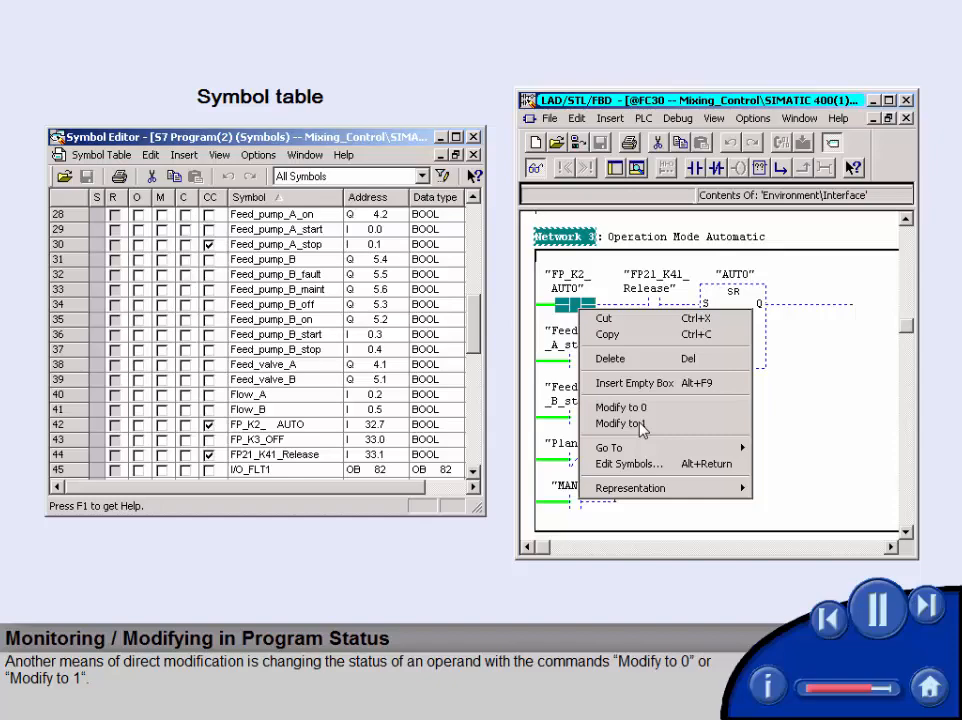
mouse_move(620, 407)
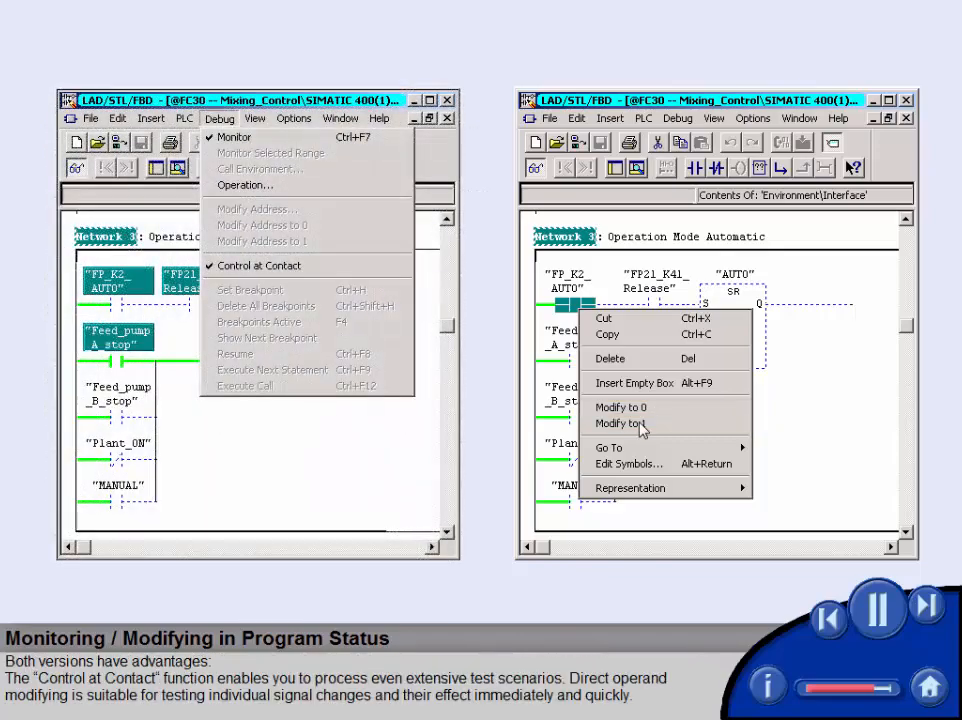
mouse_move(258, 265)
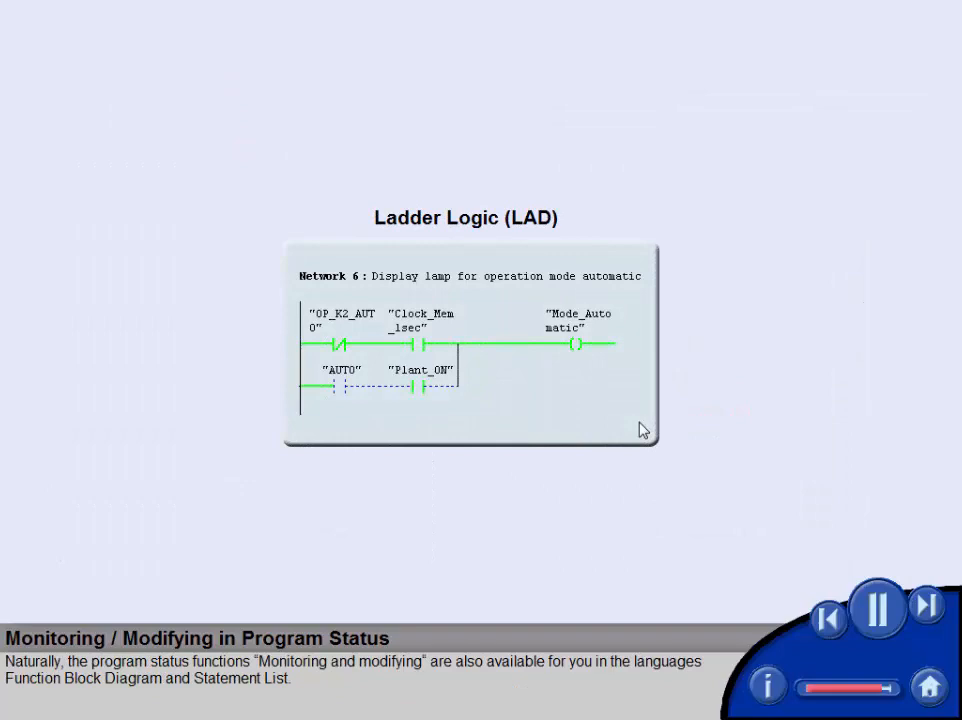
mouse_move(669, 360)
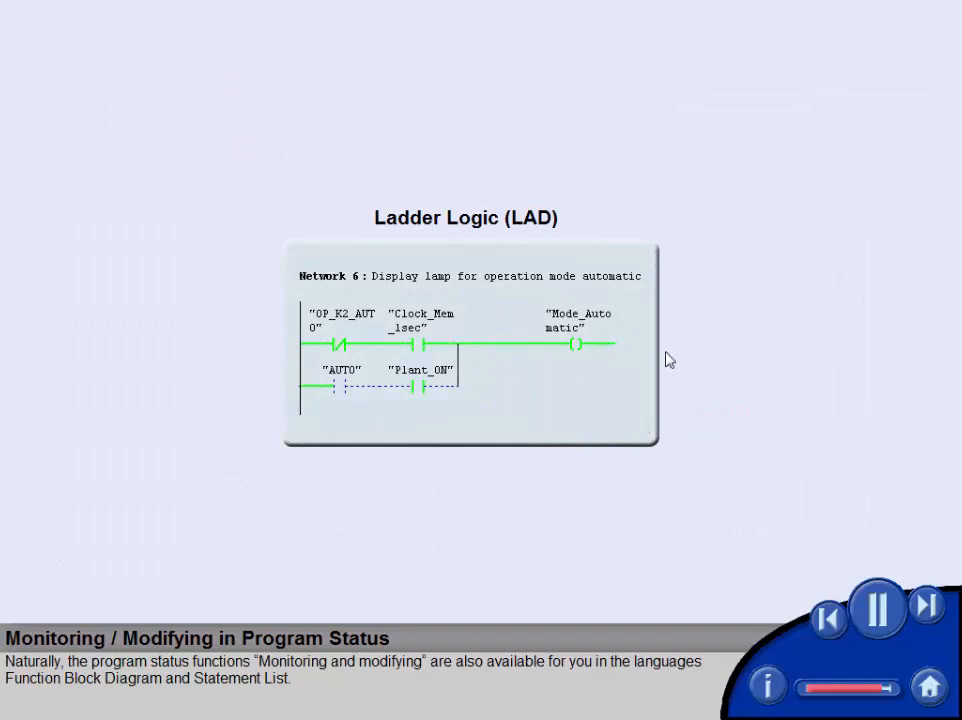